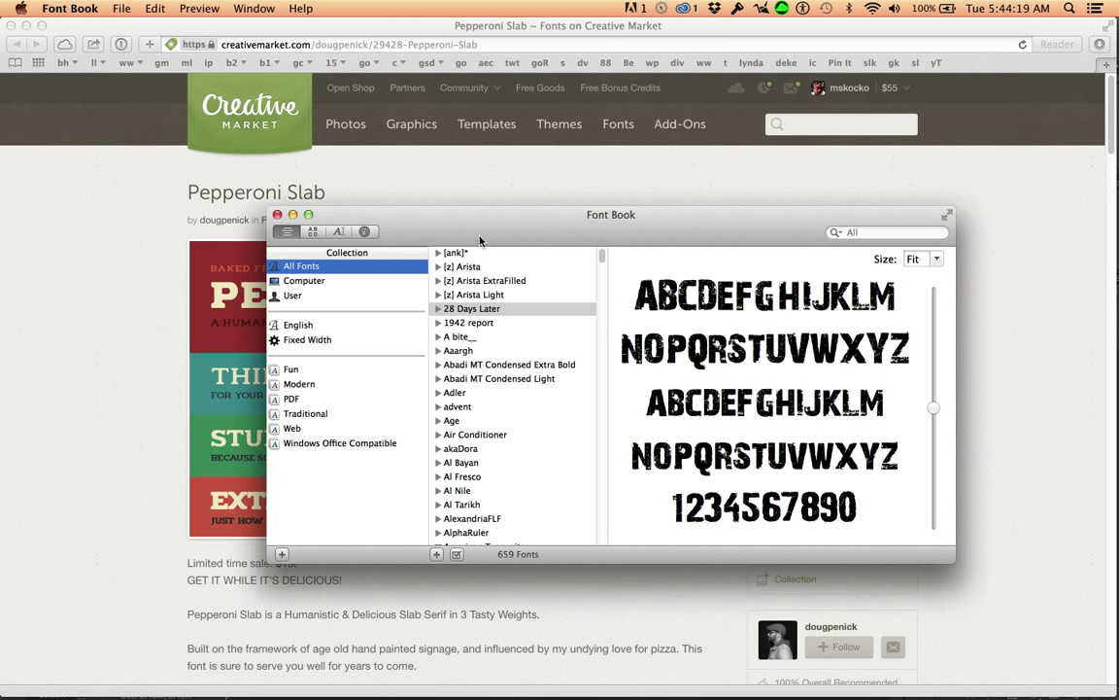
pyautogui.moveTo(342, 260)
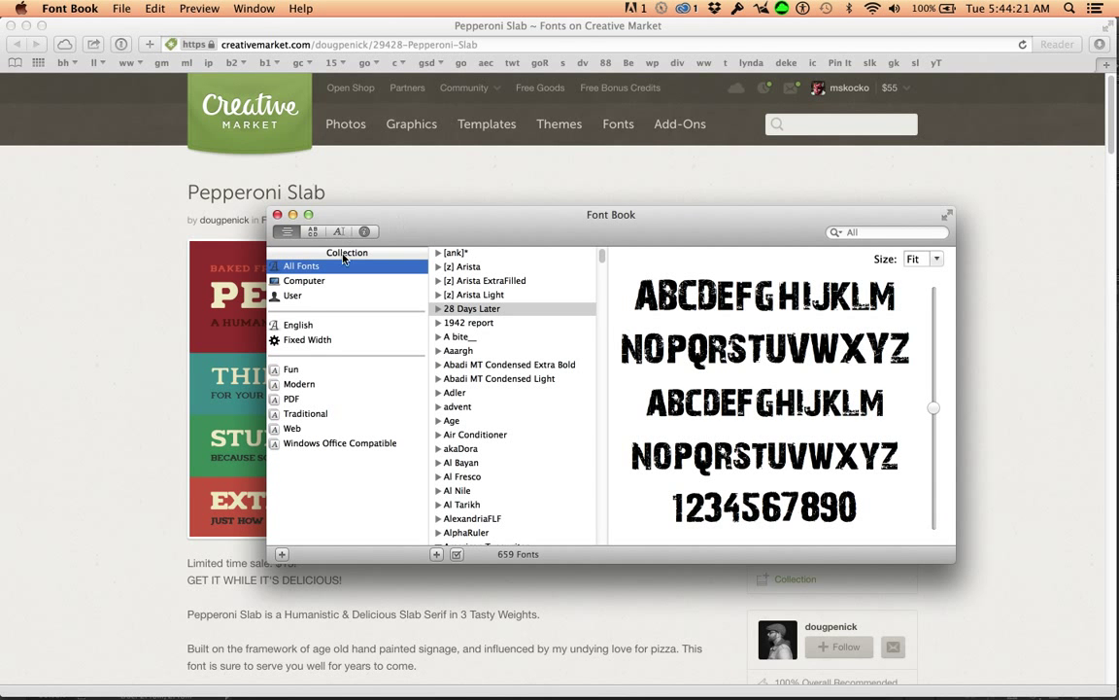
pyautogui.moveTo(288, 373)
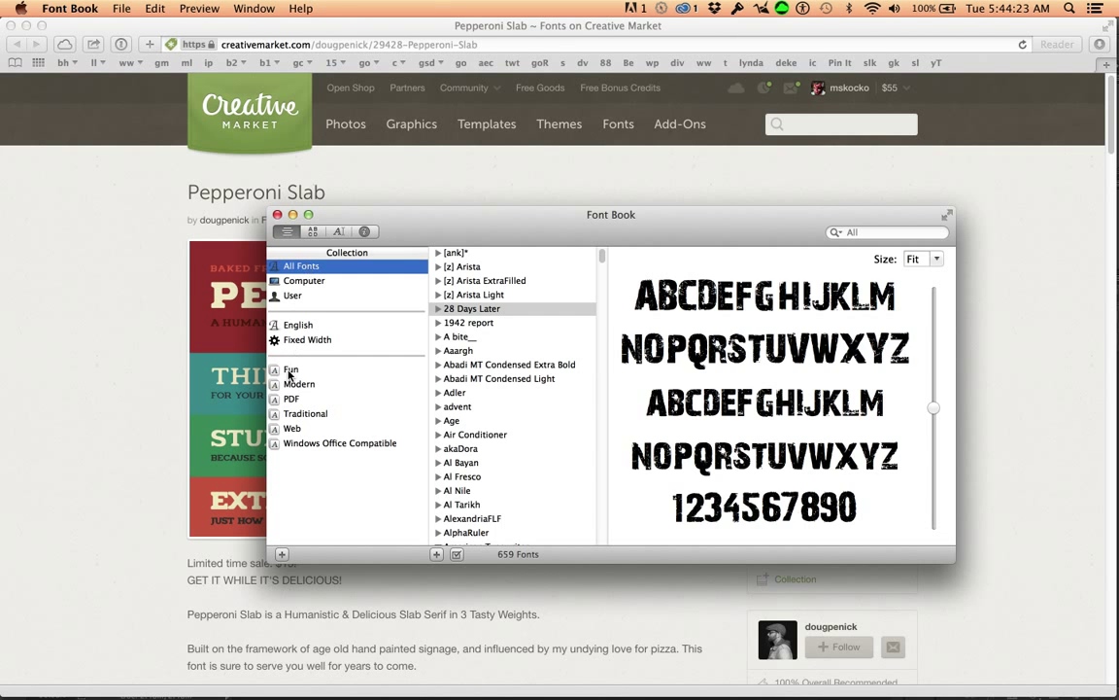
# Show the five fonts of the Fun collection, including Marker Felt and Zapfino
pyautogui.click(292, 370)
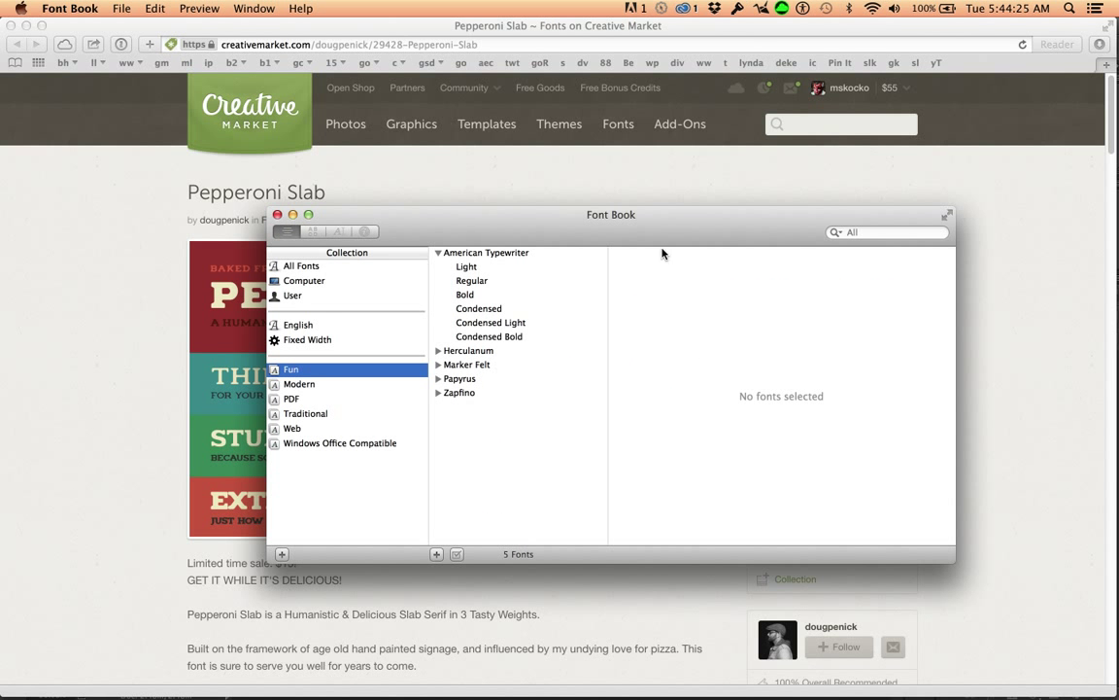
pyautogui.moveTo(943, 218)
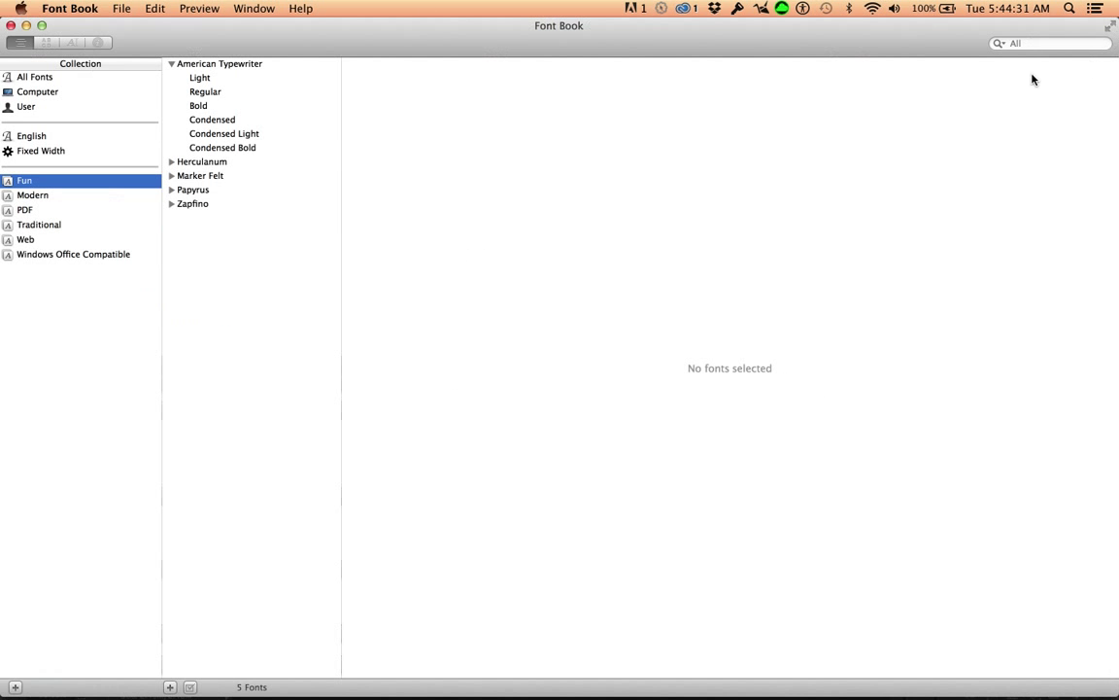
pyautogui.moveTo(24, 202)
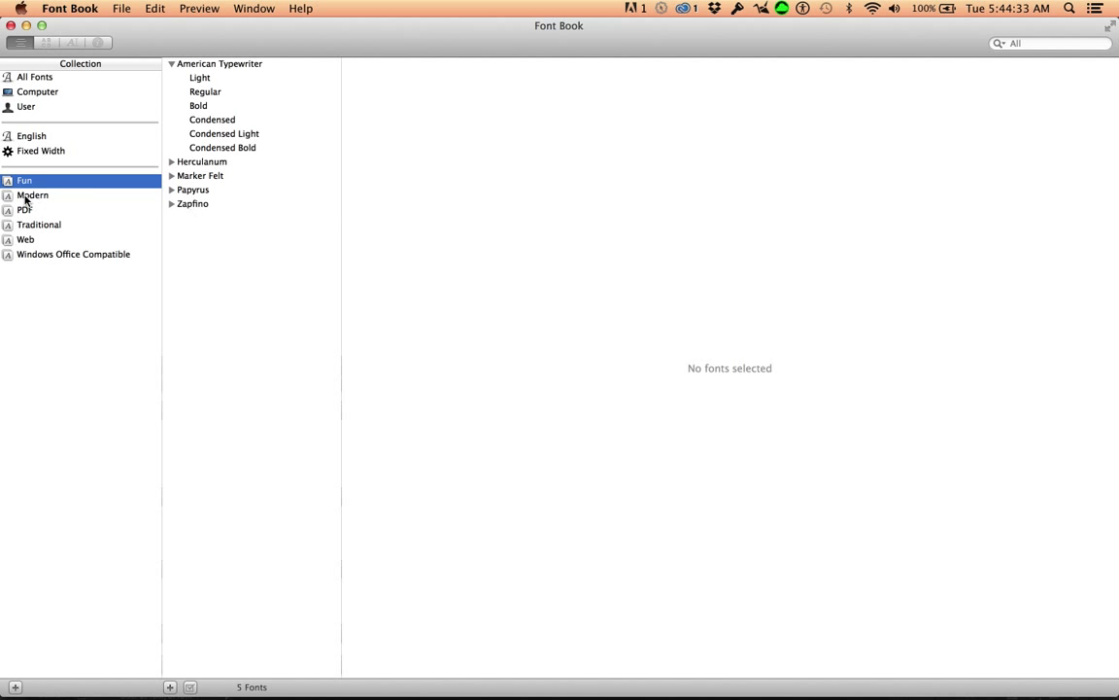
# Browse Modern and PDF, ending on Traditional with Baskerville, Big Caslon, Cochin, Copperplate and Didot
pyautogui.click(31, 194)
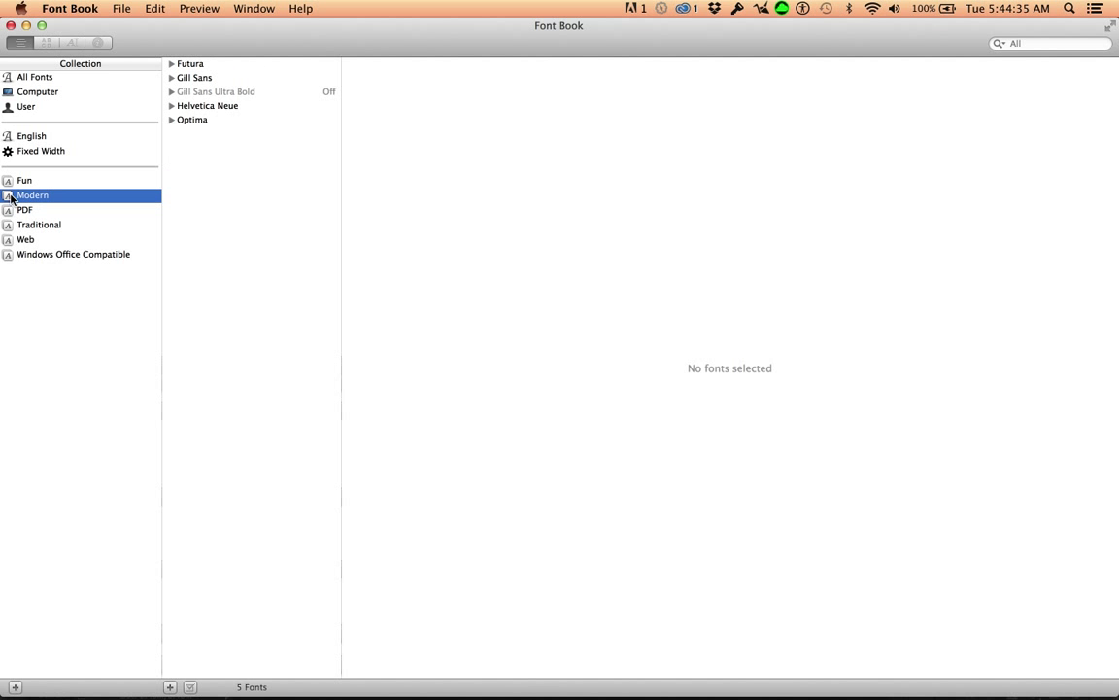
pyautogui.moveTo(330, 95)
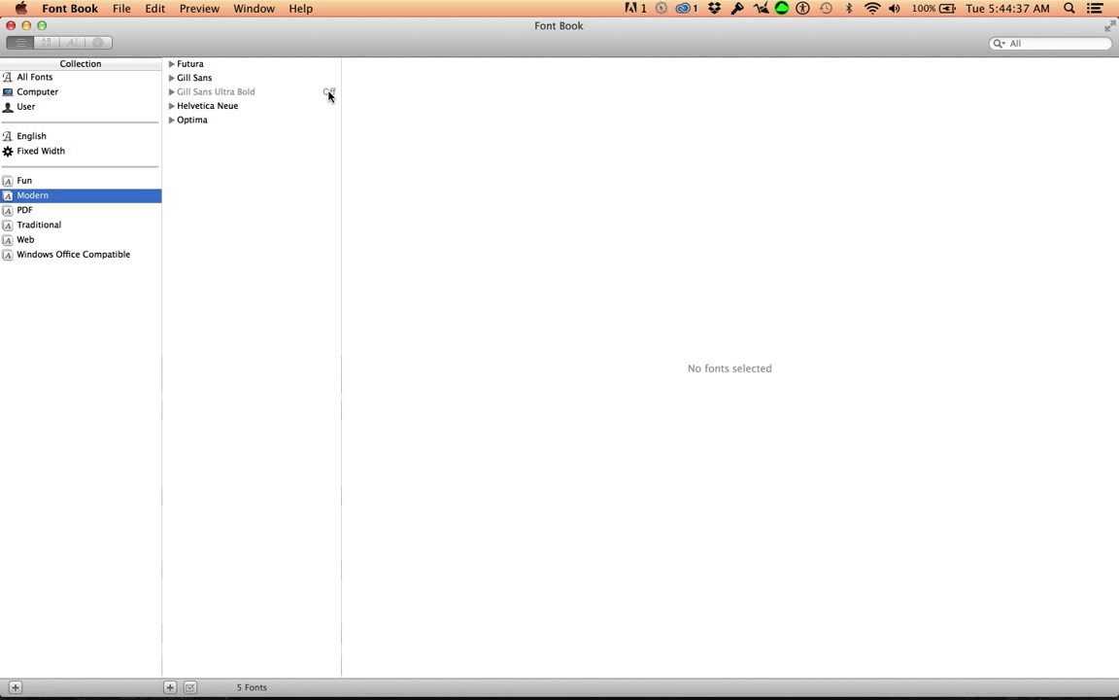
pyautogui.moveTo(173, 96)
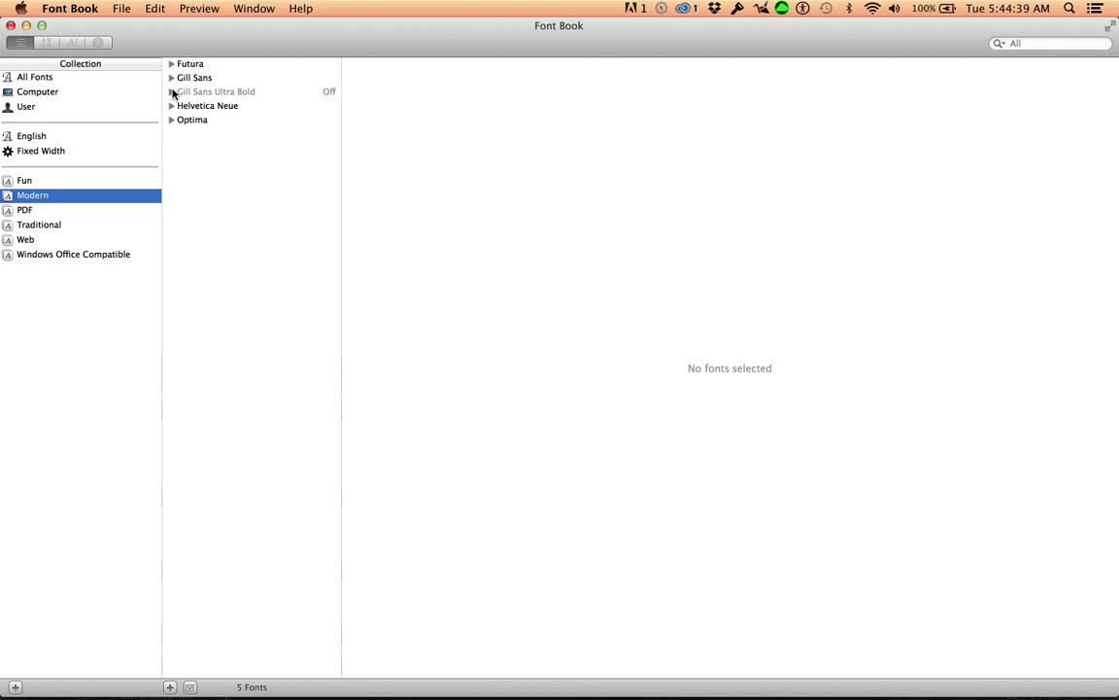
pyautogui.moveTo(299, 263)
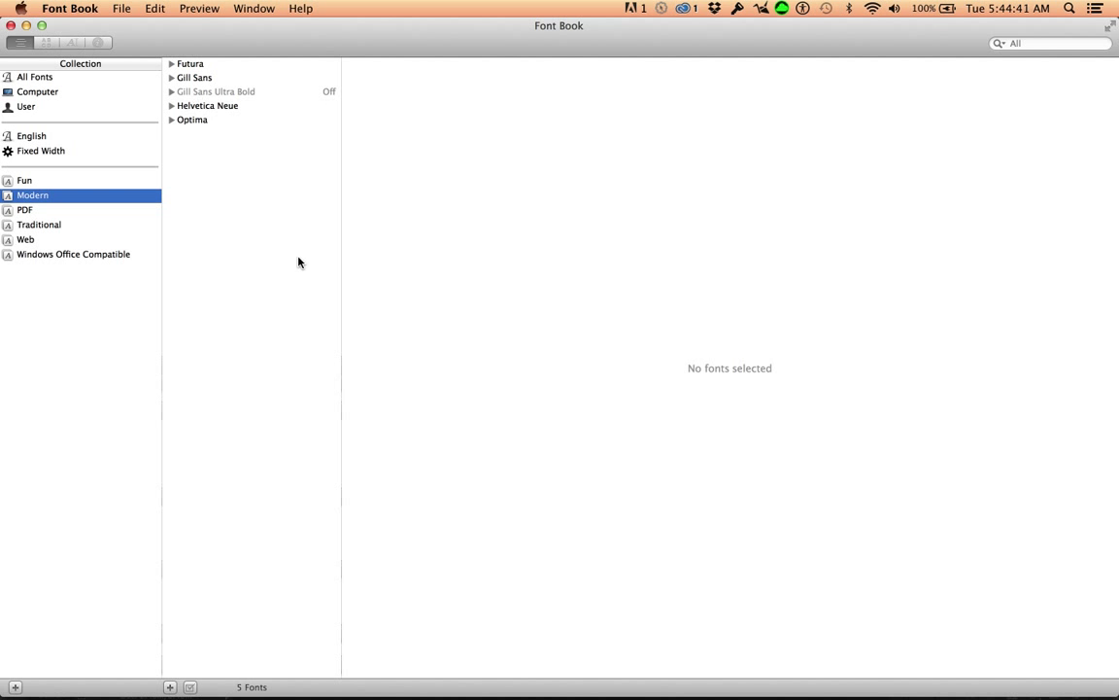
pyautogui.moveTo(231, 112)
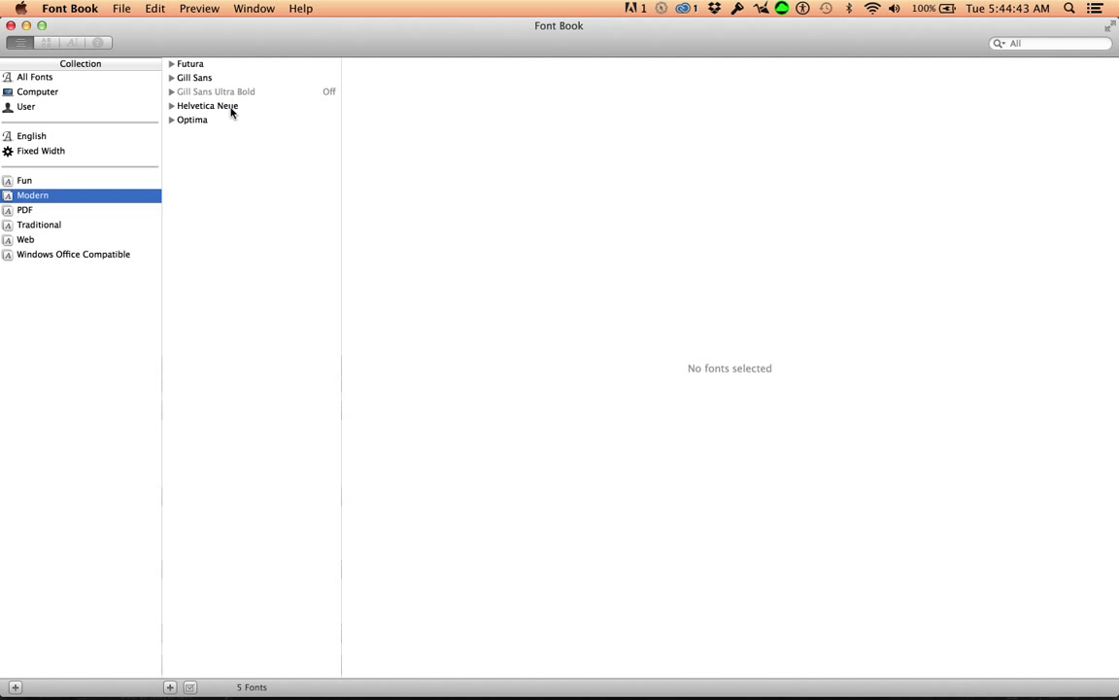
pyautogui.moveTo(256, 105)
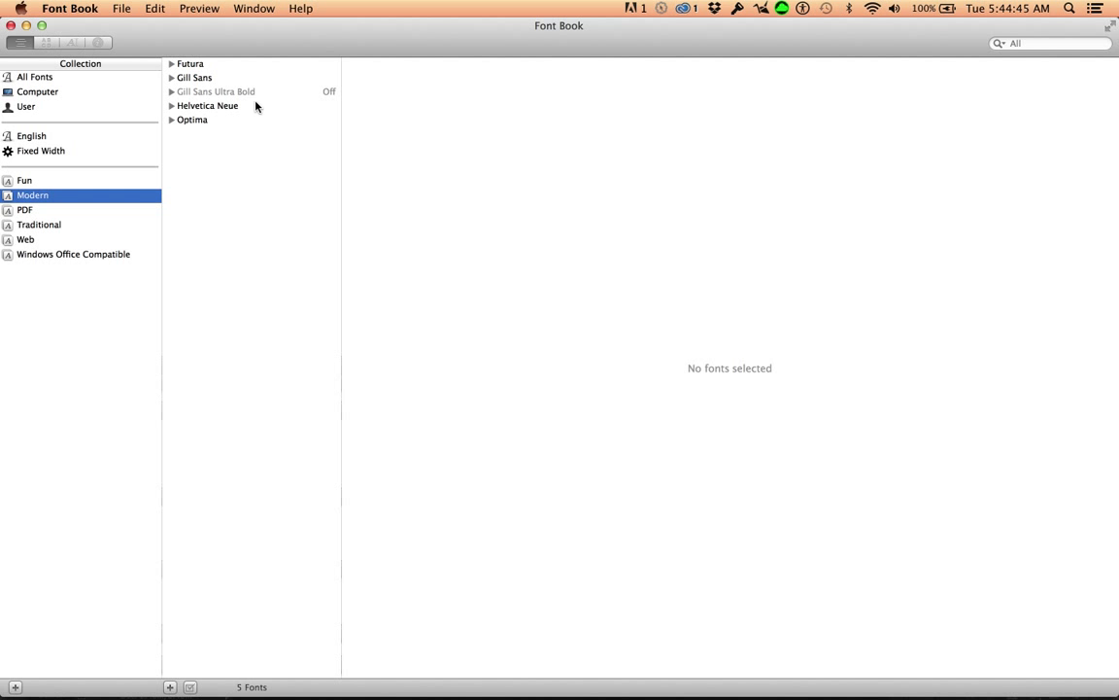
pyautogui.moveTo(8, 211)
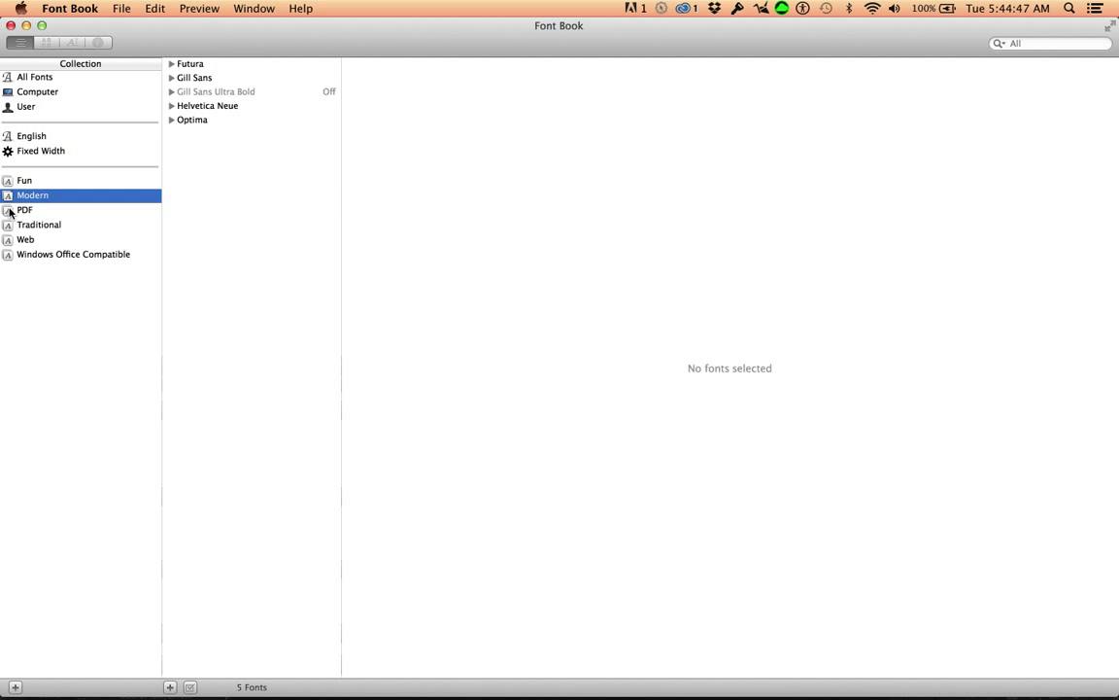
pyautogui.click(24, 210)
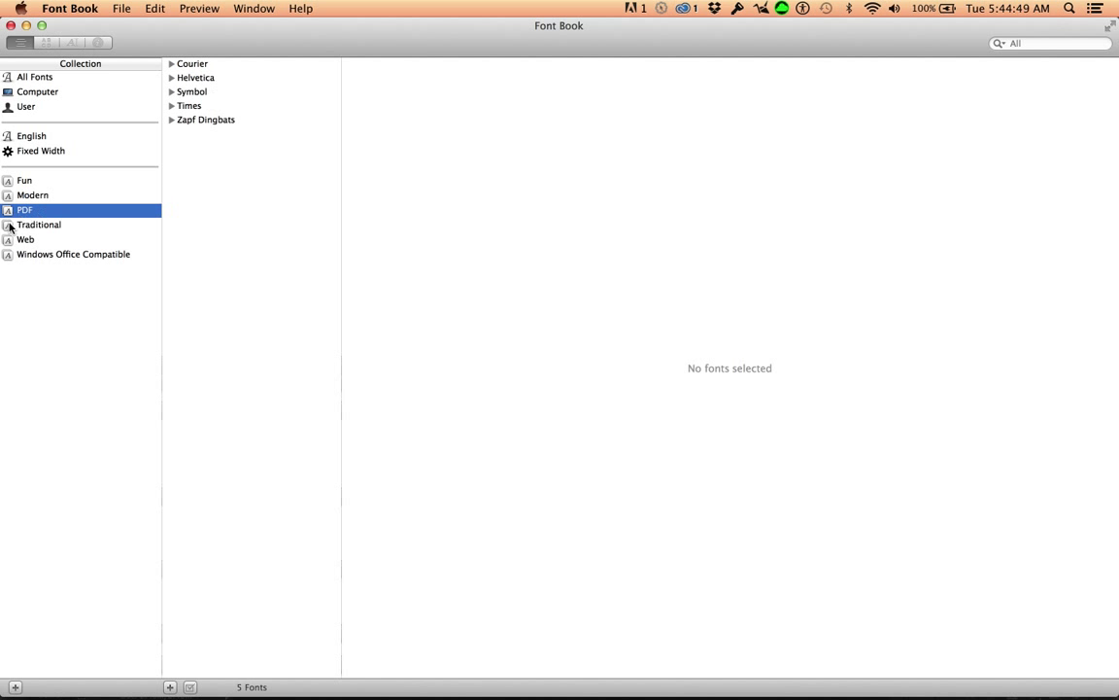
pyautogui.click(39, 226)
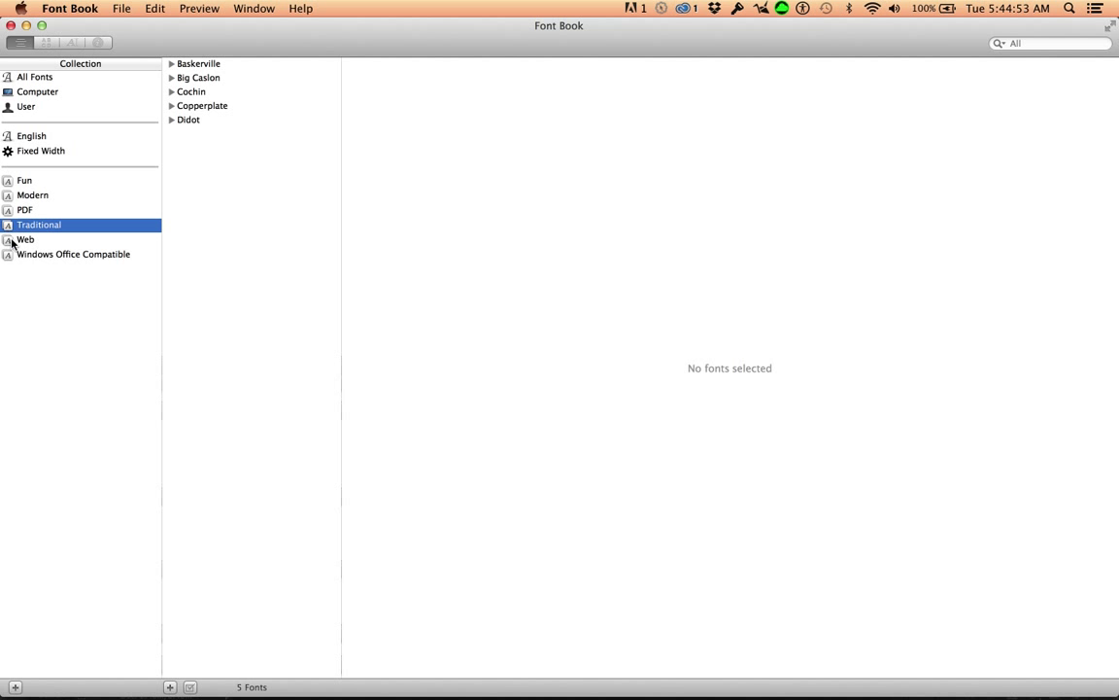
pyautogui.moveTo(24, 239)
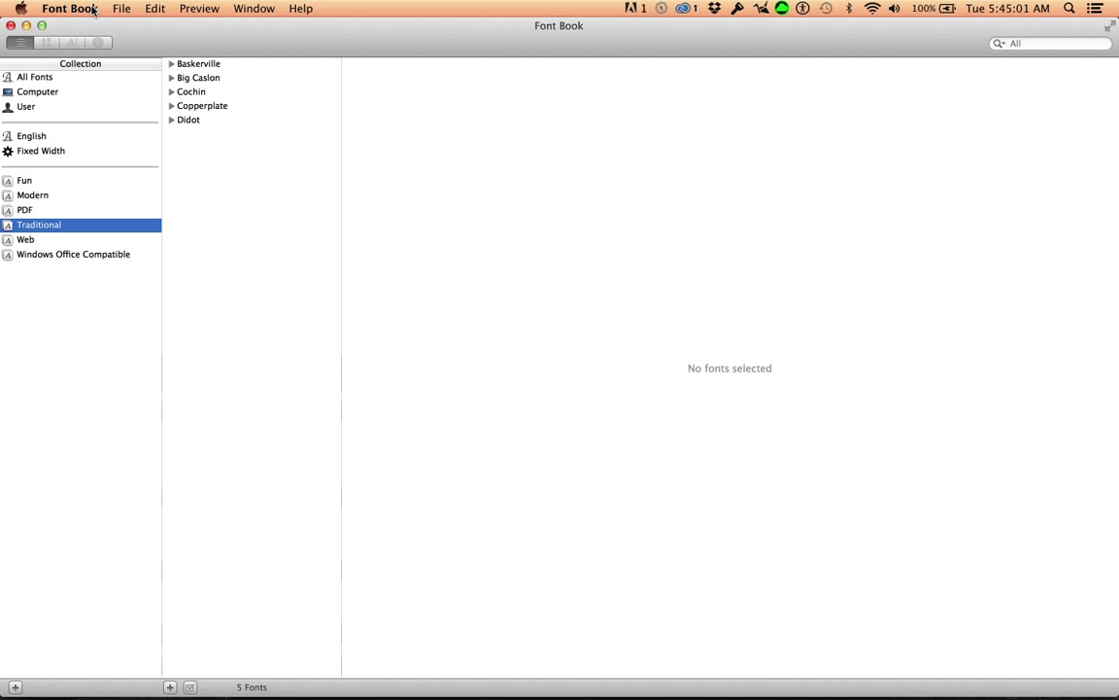
# Return to All Fonts (659 fonts) and reach the File commands for new collections
pyautogui.click(35, 78)
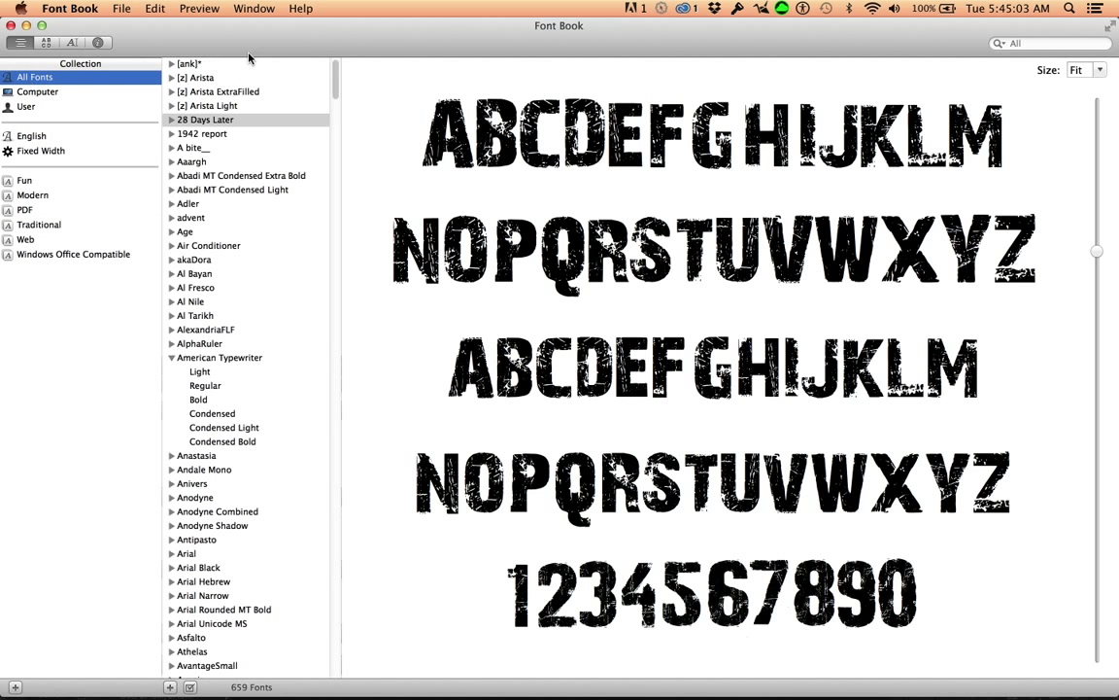
pyautogui.click(120, 8)
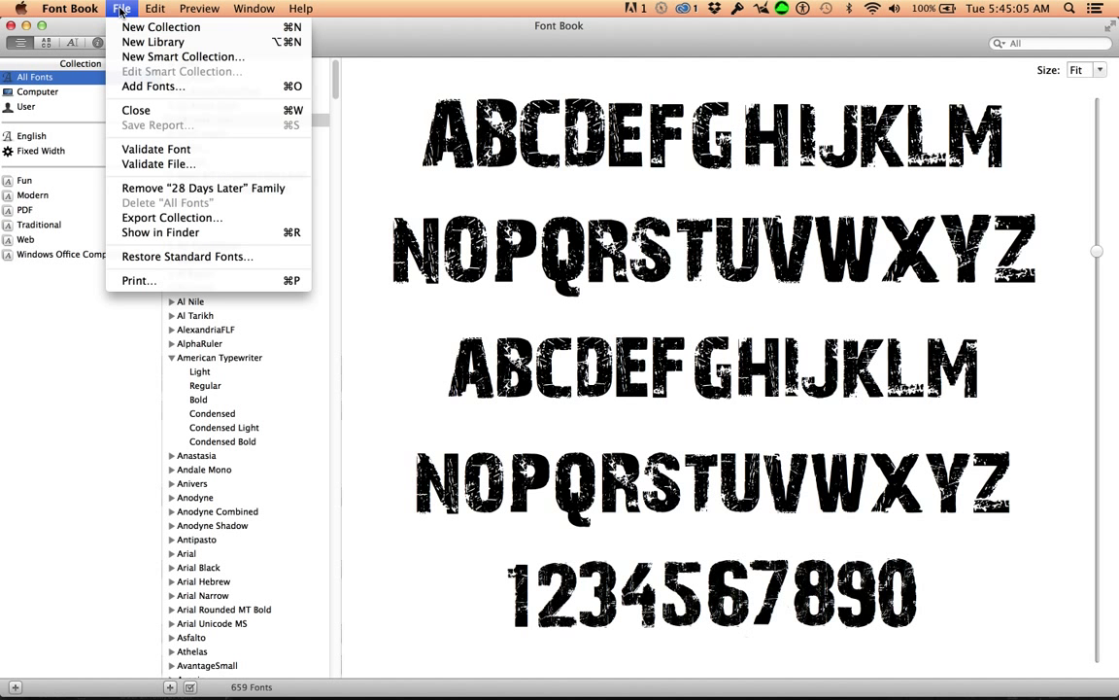
pyautogui.moveTo(151, 43)
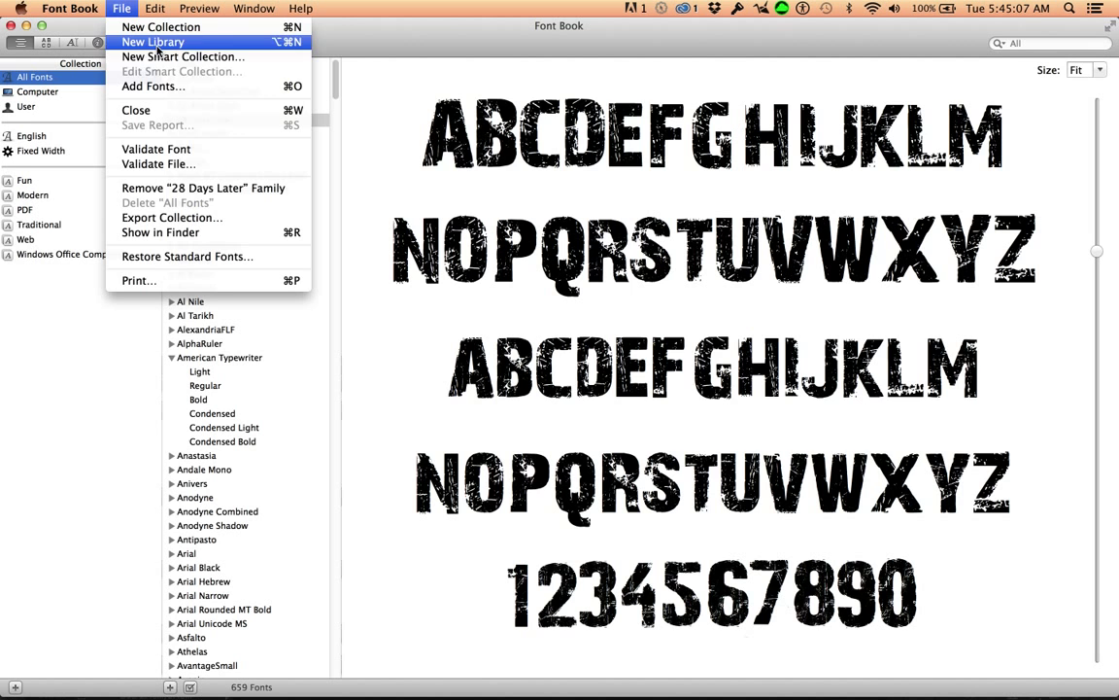
pyautogui.moveTo(183, 57)
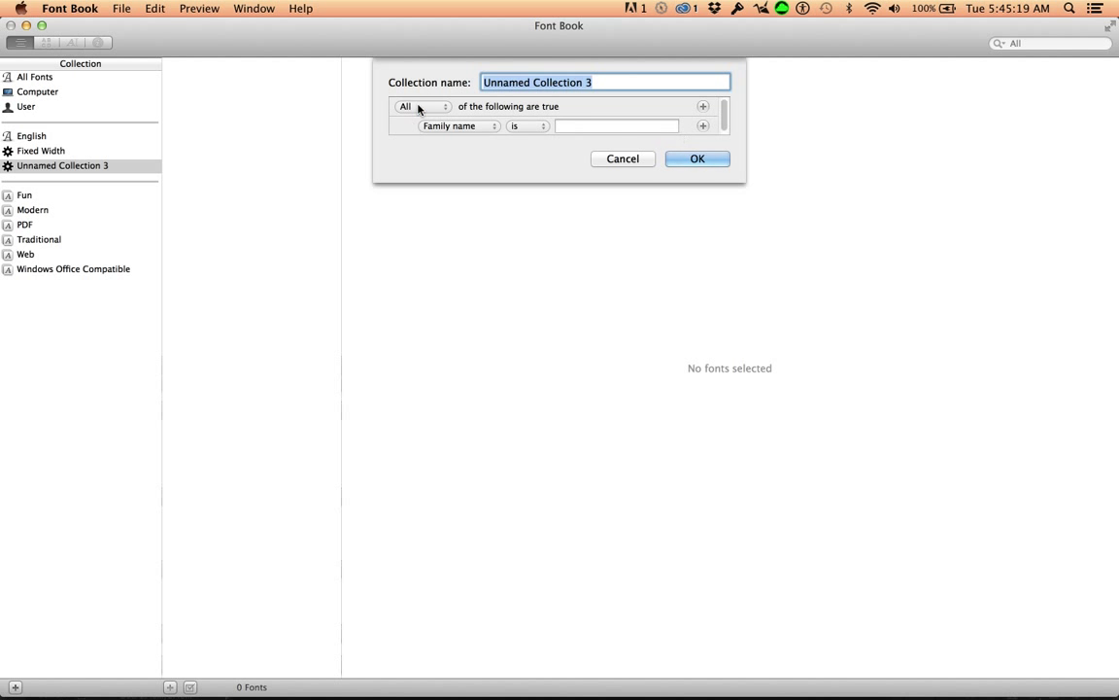
pyautogui.click(423, 105)
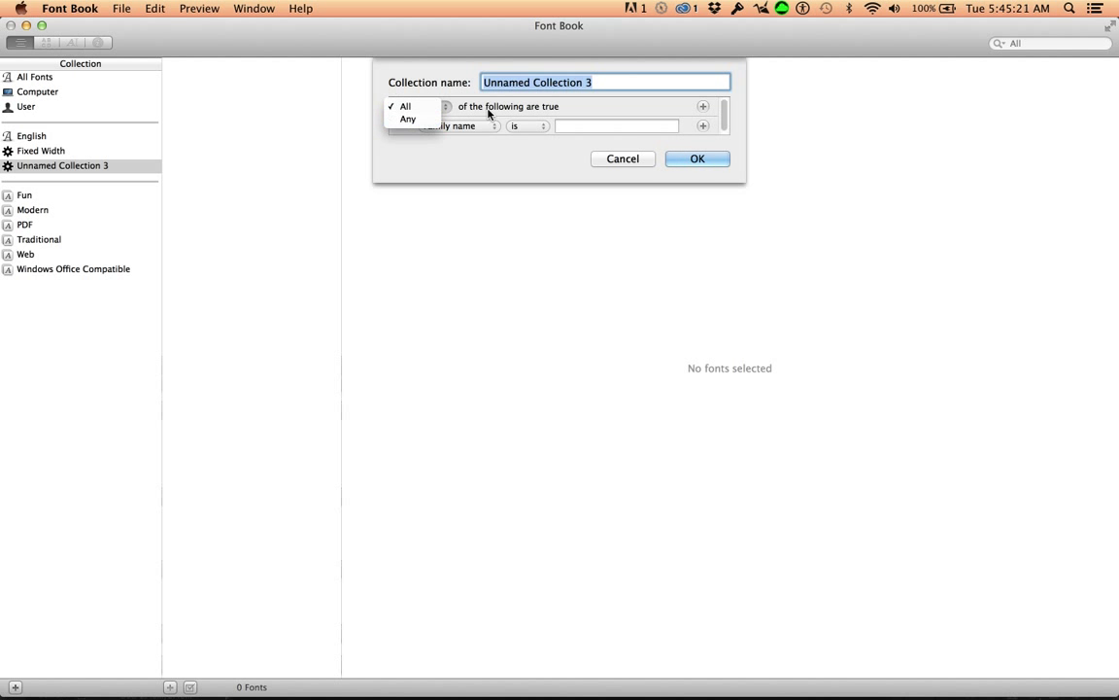
pyautogui.click(404, 105)
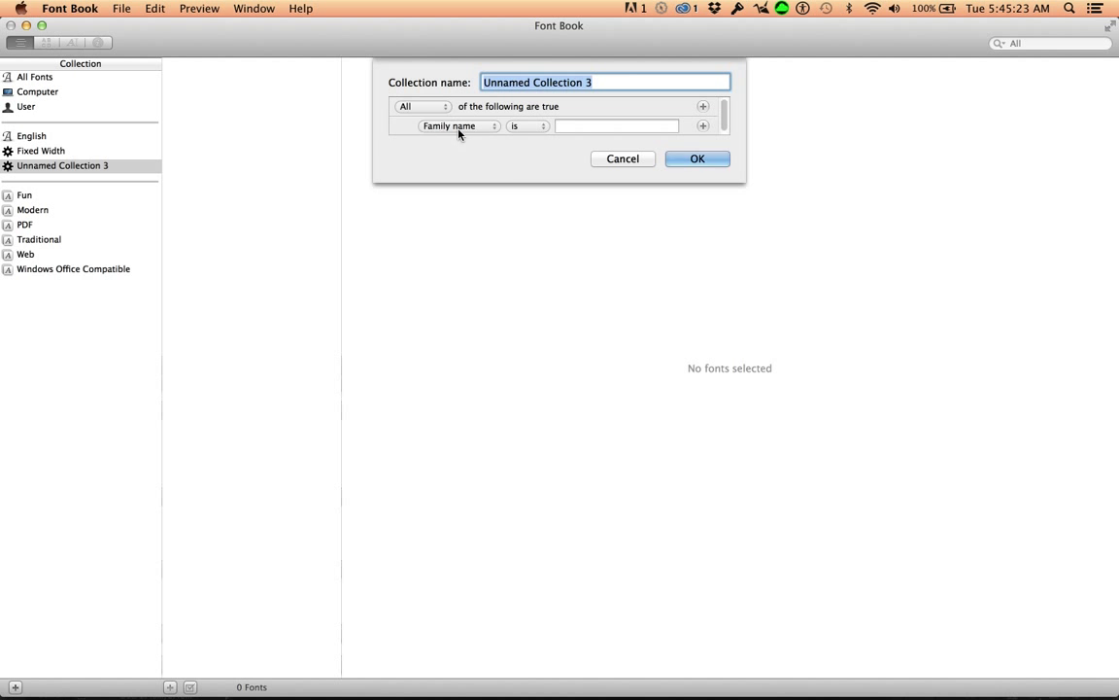
pyautogui.click(456, 125)
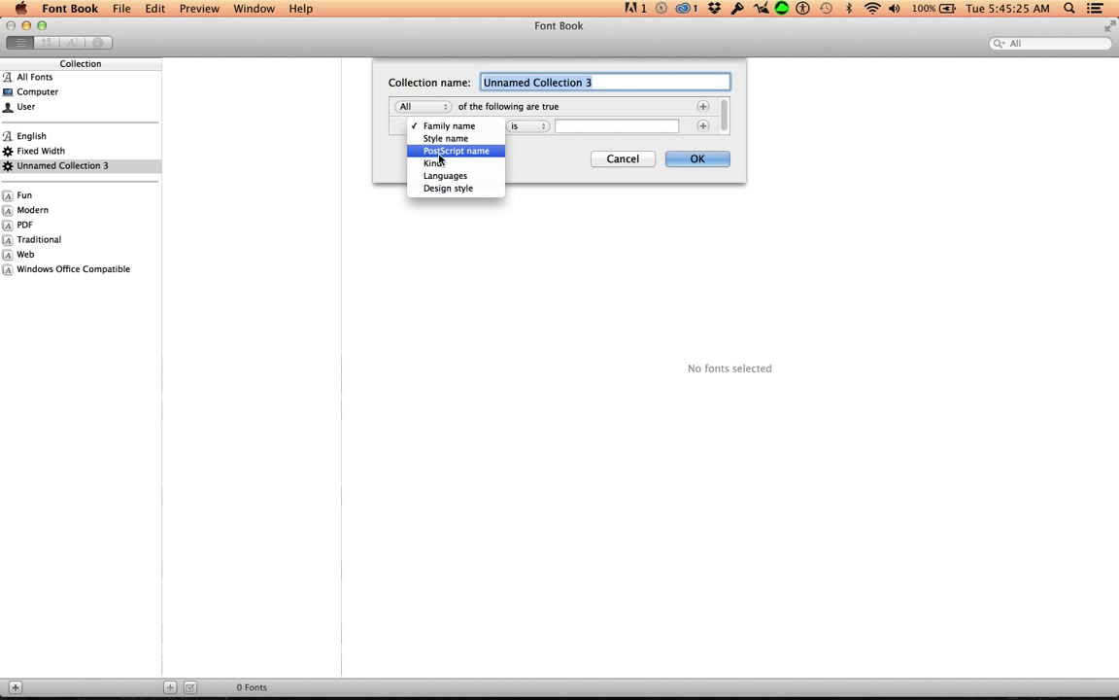
pyautogui.moveTo(447, 187)
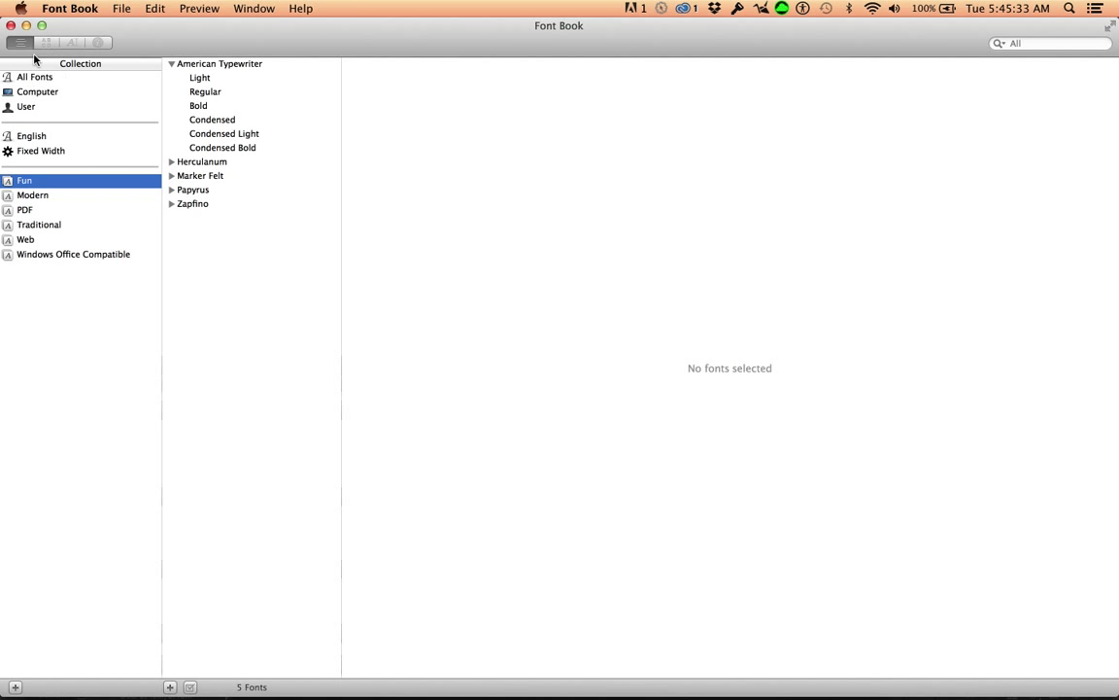
# Create a new regular collection and name it FontFavs
pyautogui.click(121, 8)
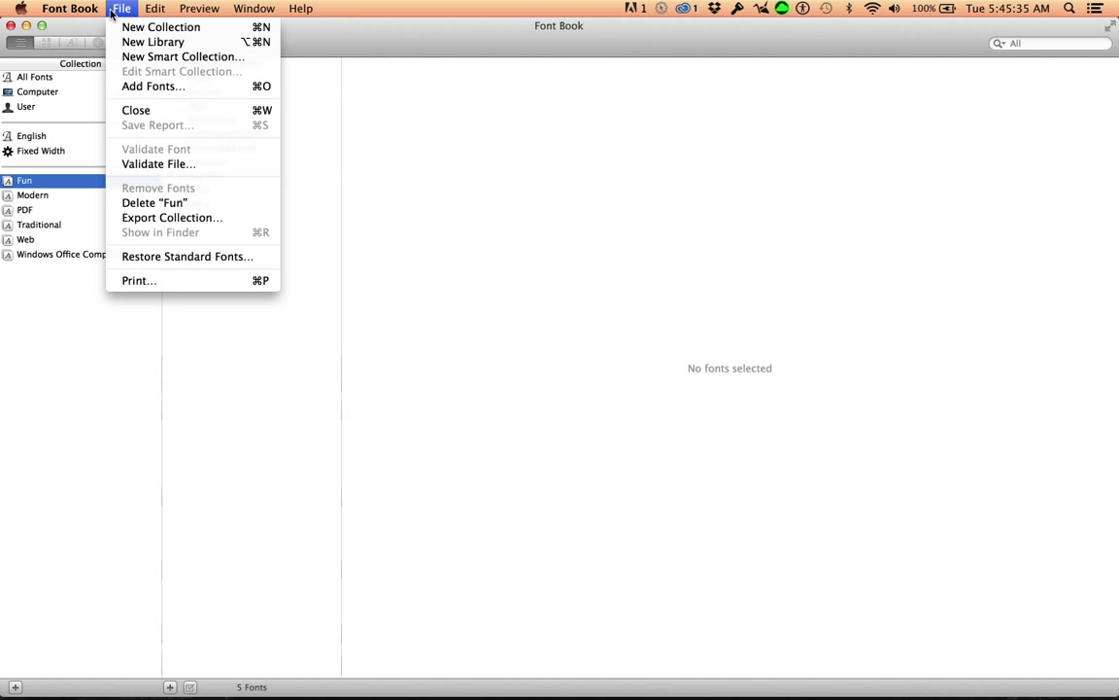
pyautogui.click(159, 27)
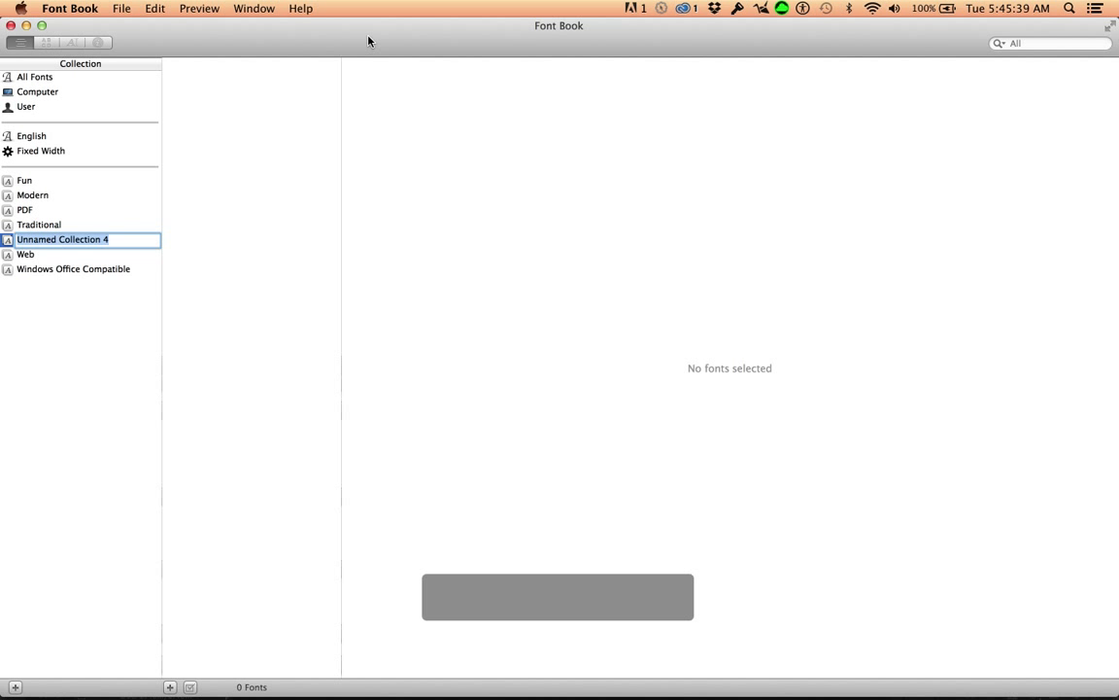
pyautogui.write('Font')
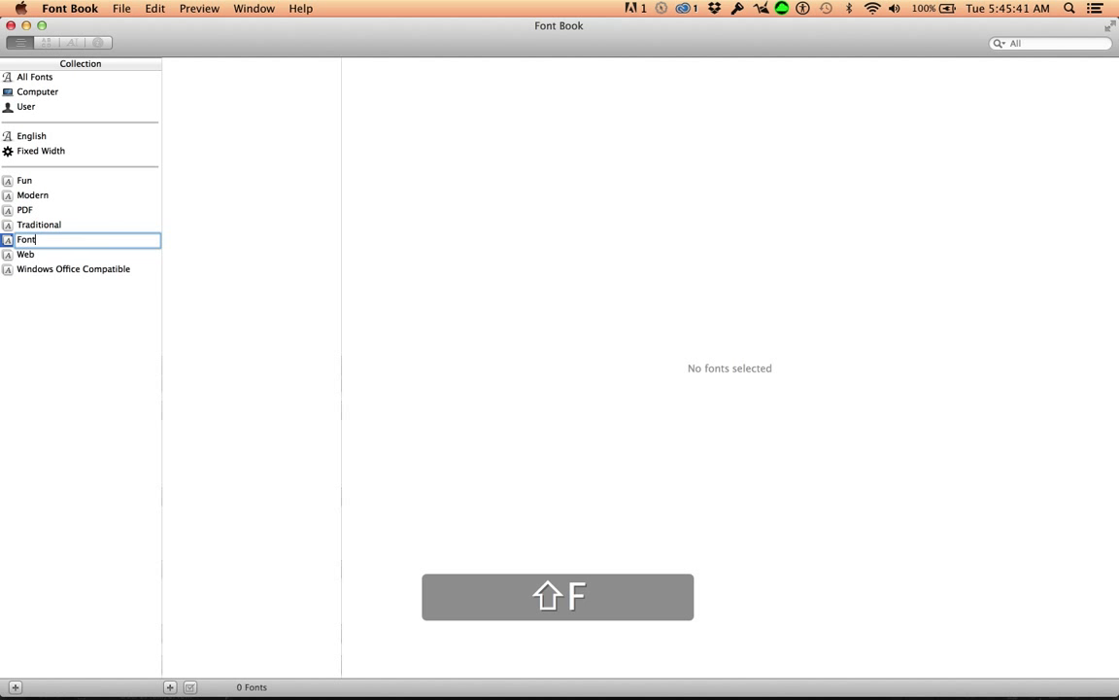
pyautogui.write('Favs')
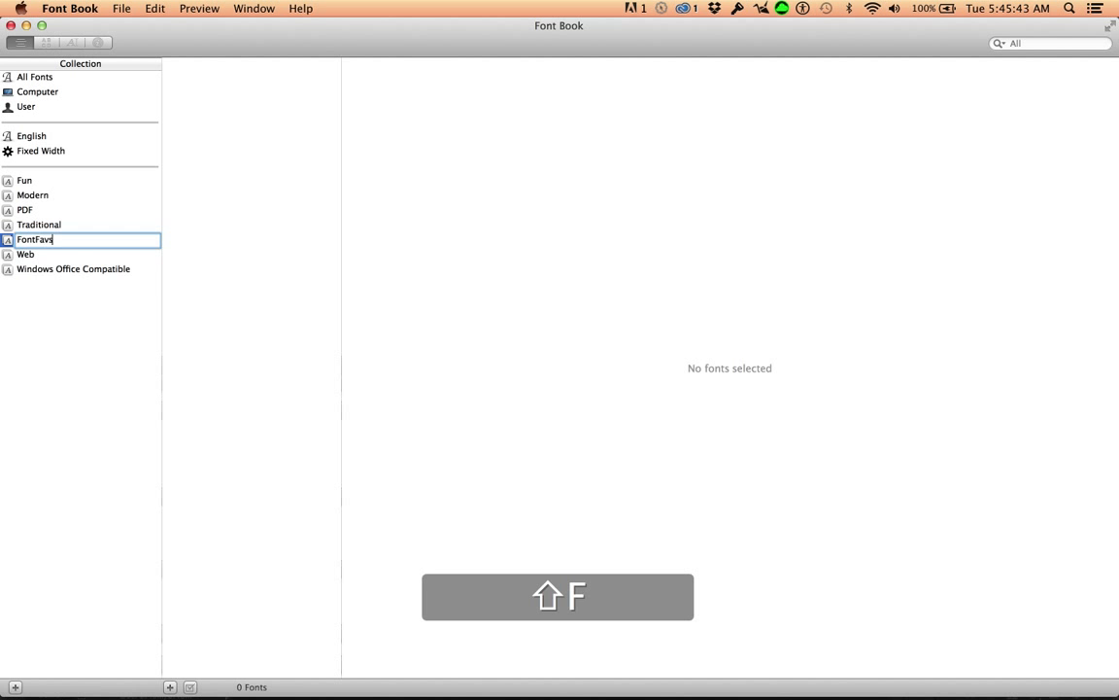
pyautogui.press('Return')
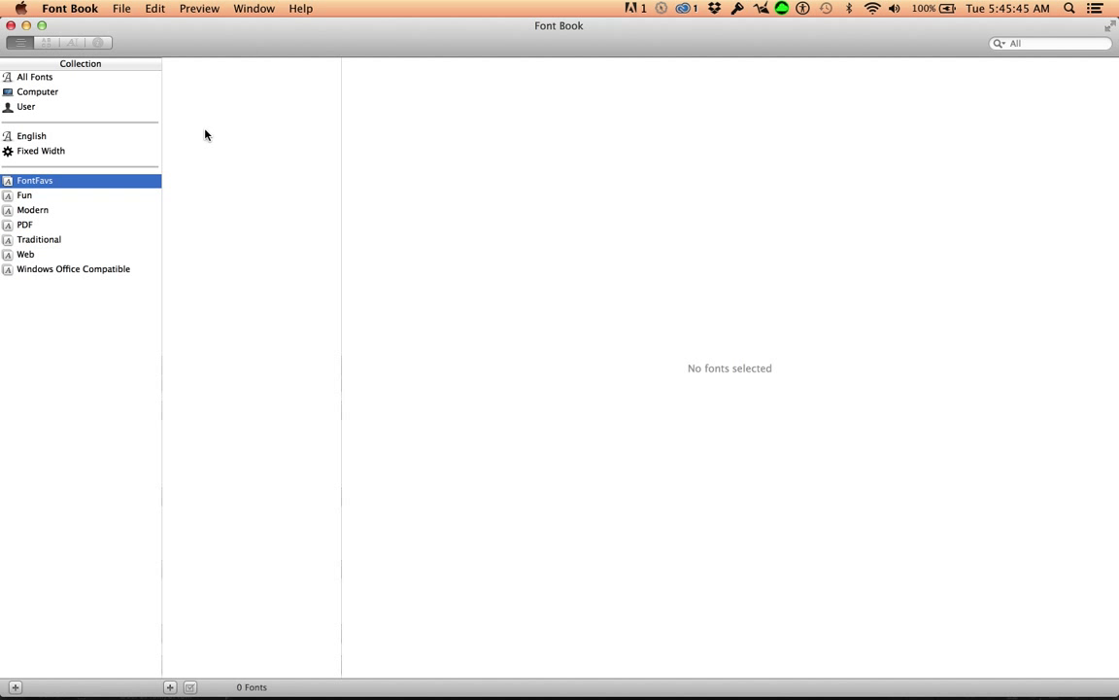
# Add the 28 Days Later font from All Fonts to FontFavs, now holding 1 font
pyautogui.click(35, 78)
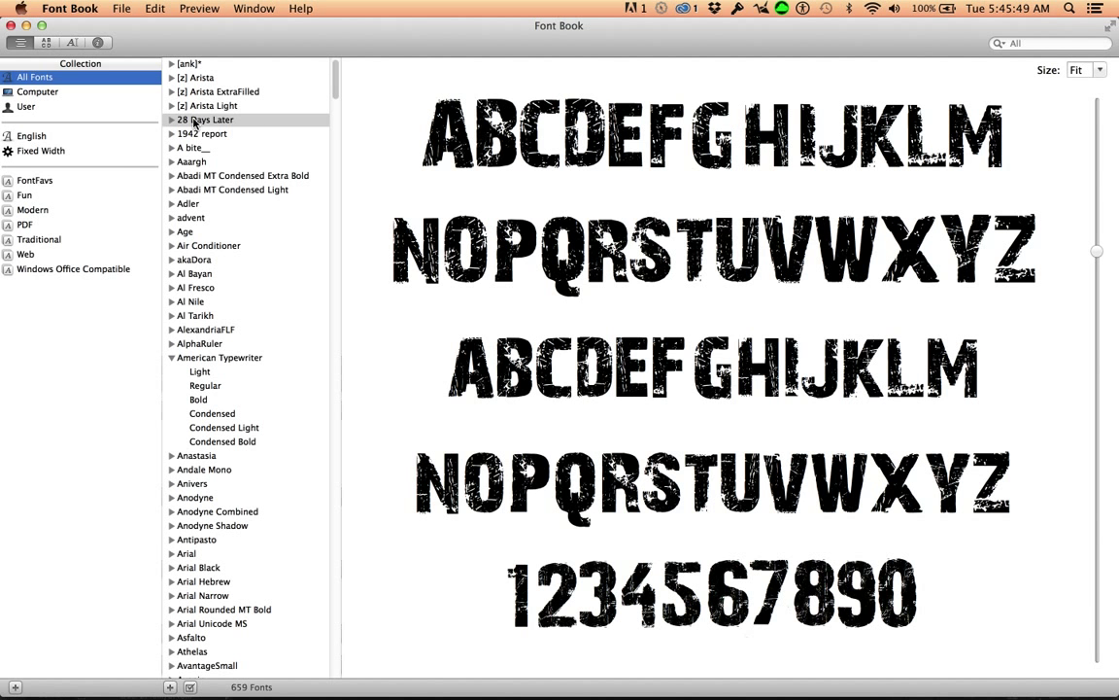
pyautogui.click(206, 120)
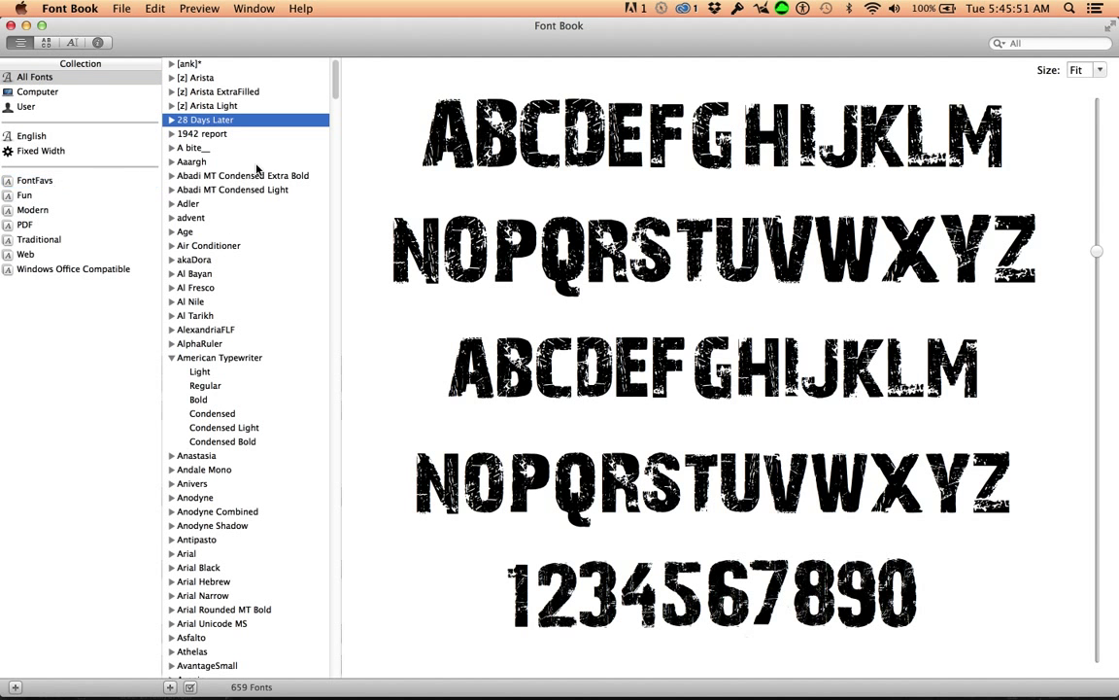
pyautogui.moveTo(41, 187)
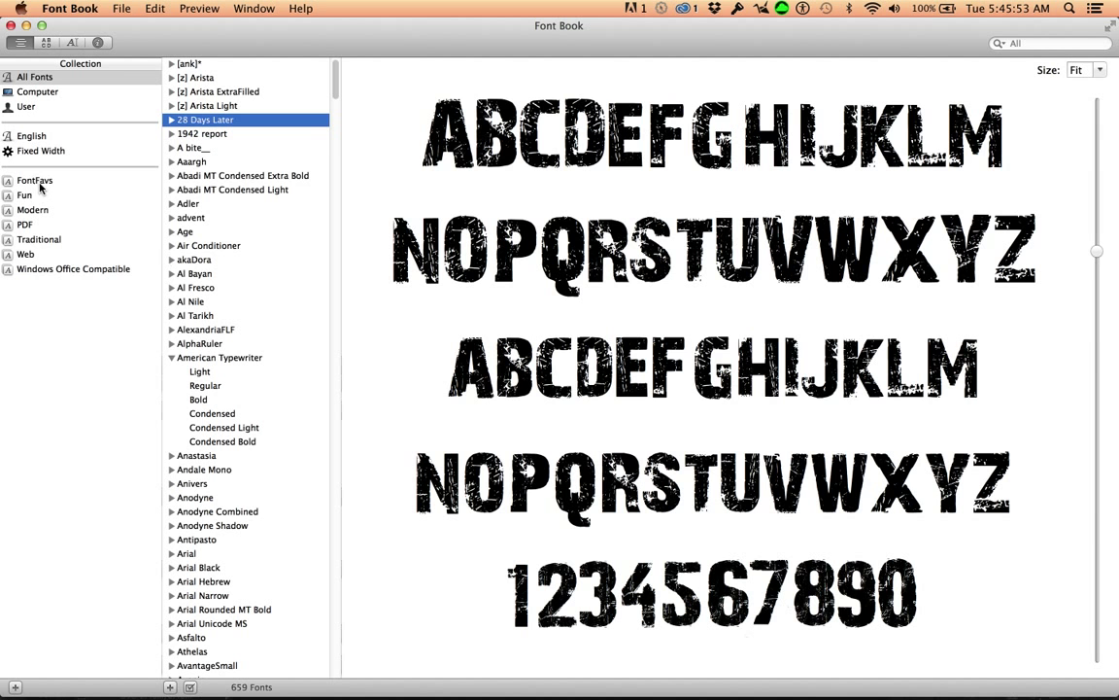
pyautogui.moveTo(268, 536)
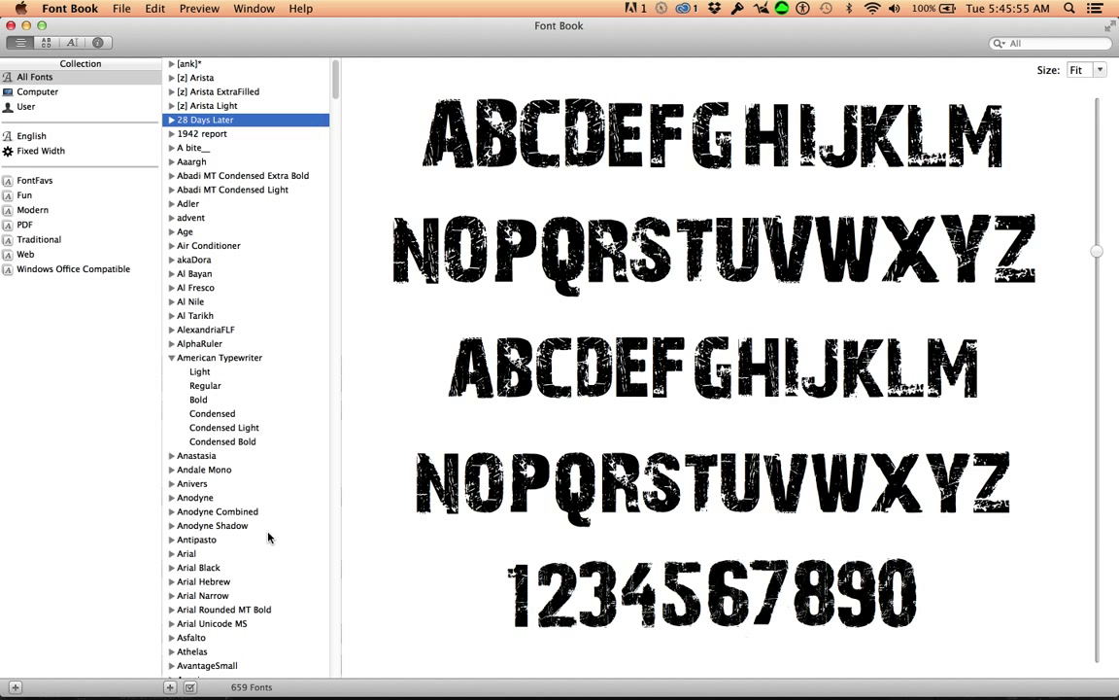
pyautogui.moveTo(39, 239)
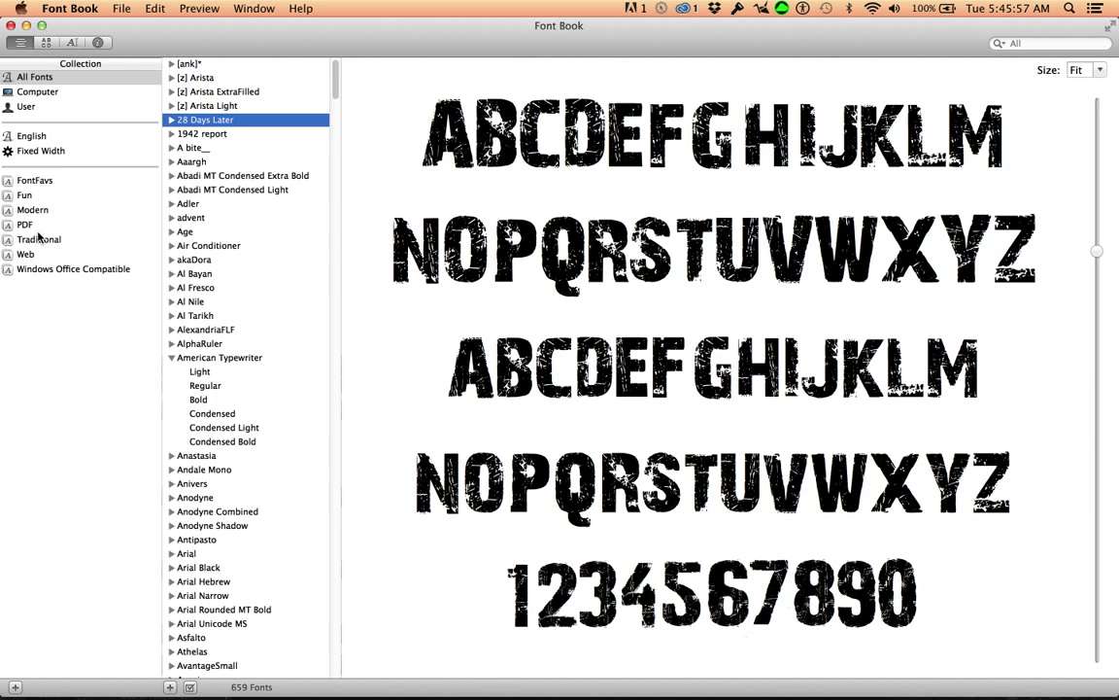
pyautogui.click(35, 178)
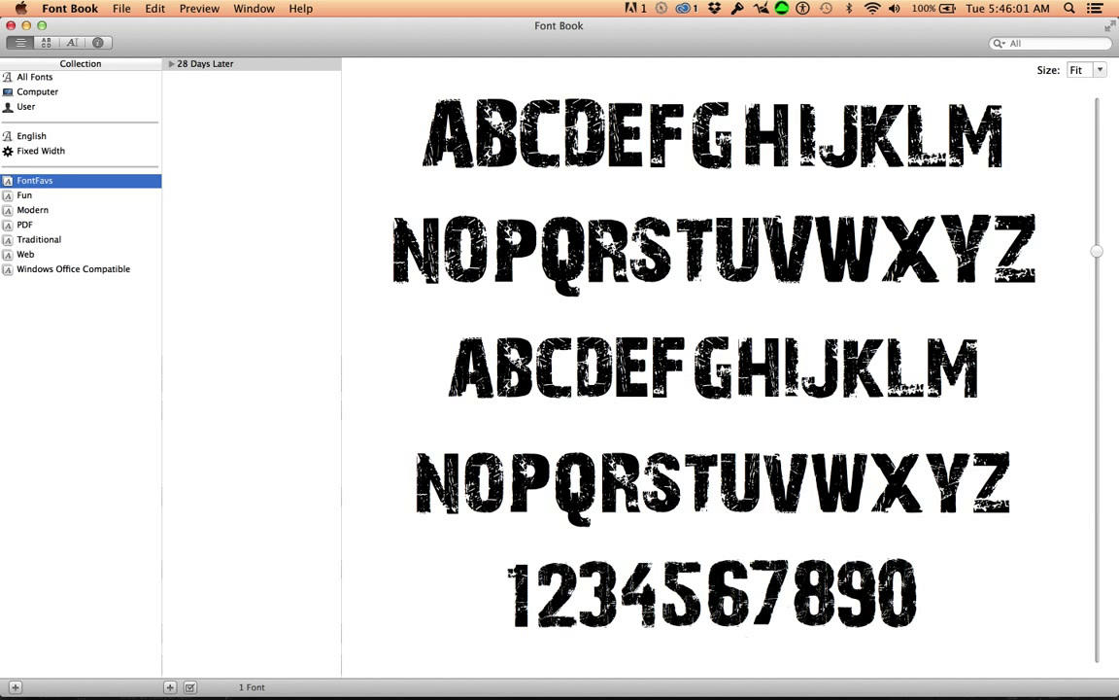
pyautogui.moveTo(66, 311)
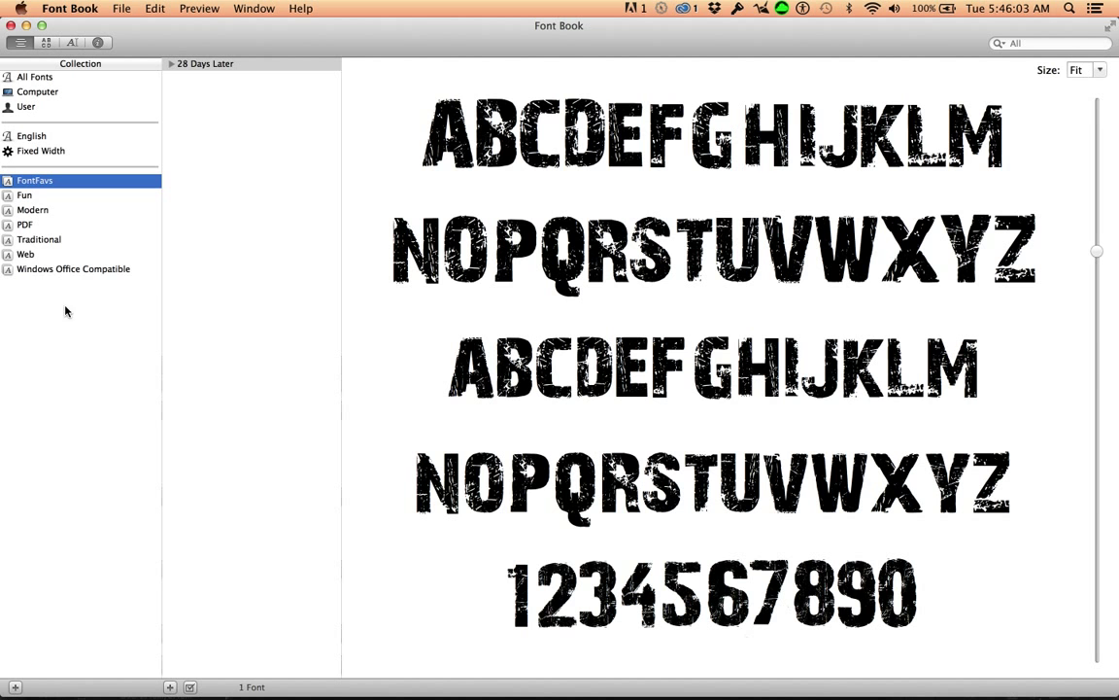
pyautogui.moveTo(789, 218)
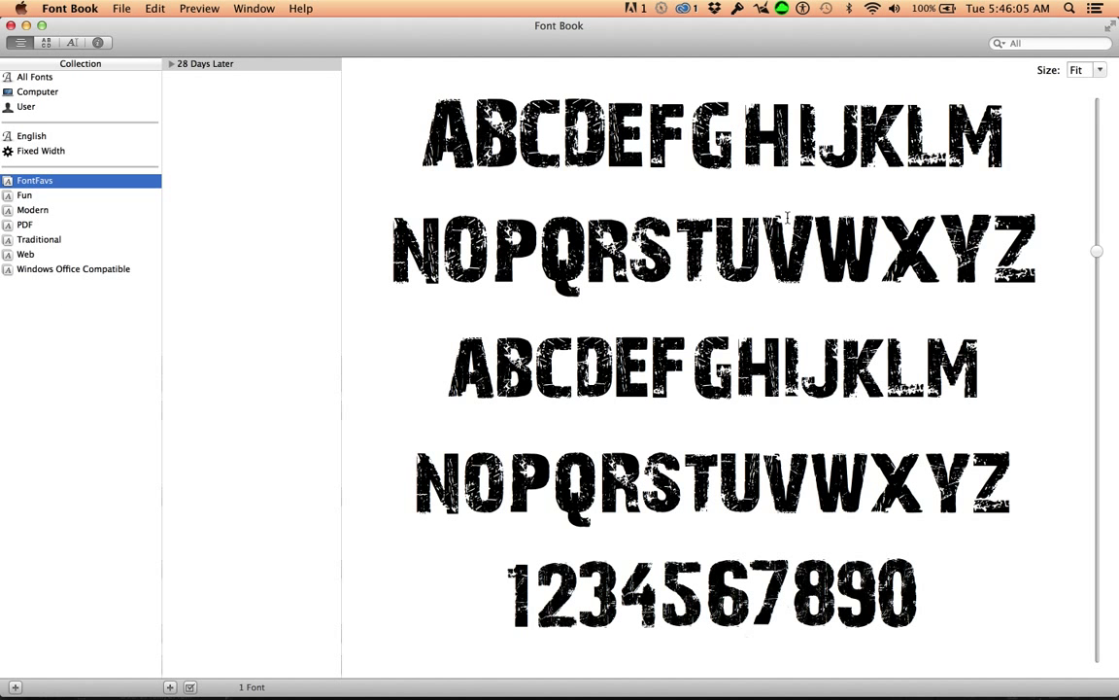
pyautogui.moveTo(282, 136)
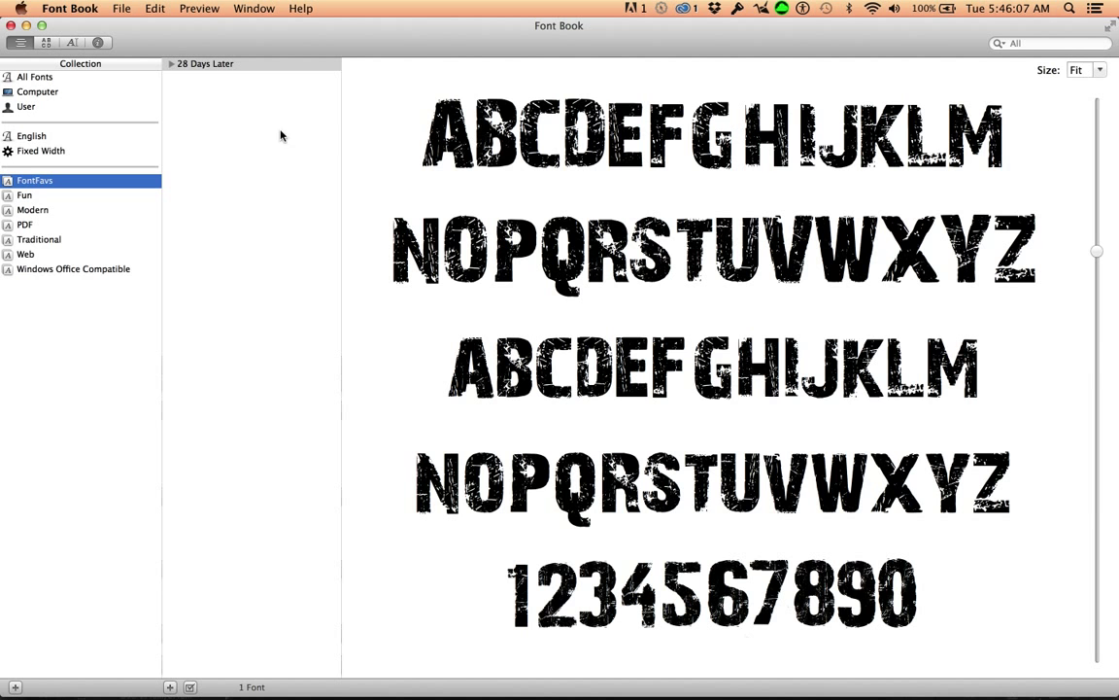
pyautogui.moveTo(216, 323)
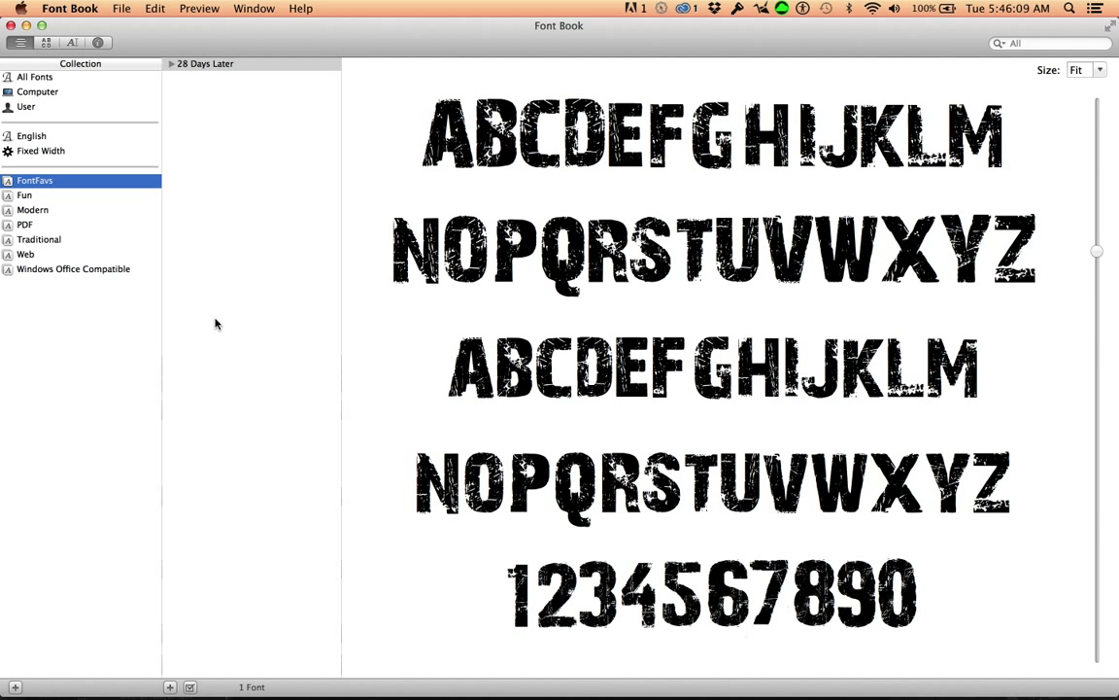
pyautogui.moveTo(397, 124)
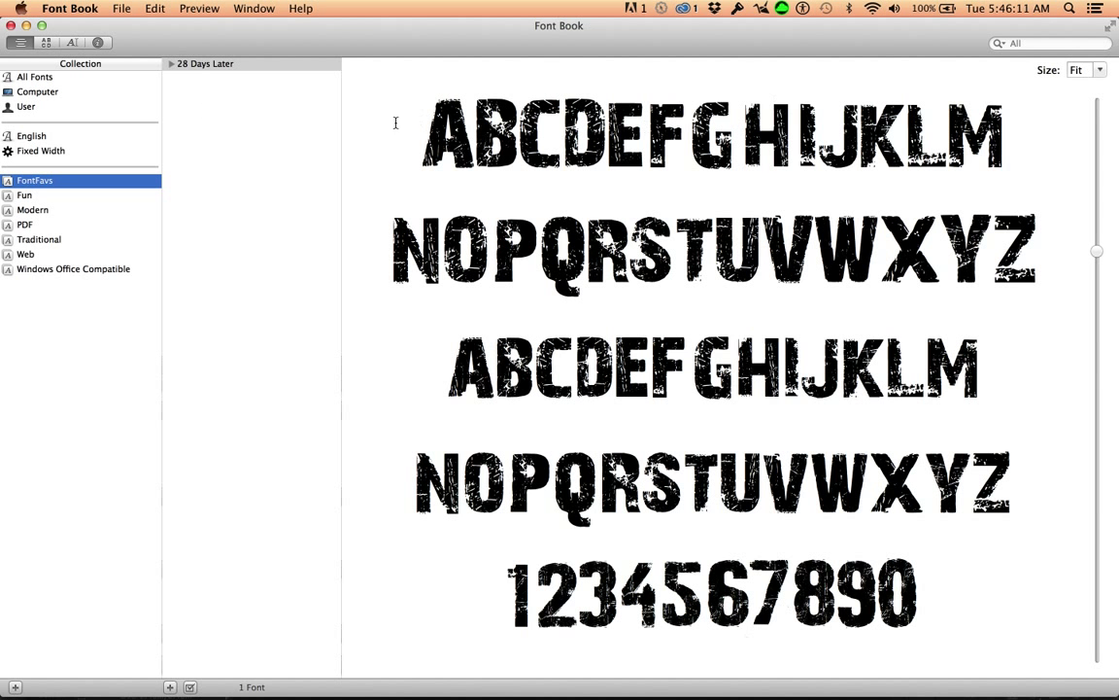
pyautogui.moveTo(443, 192)
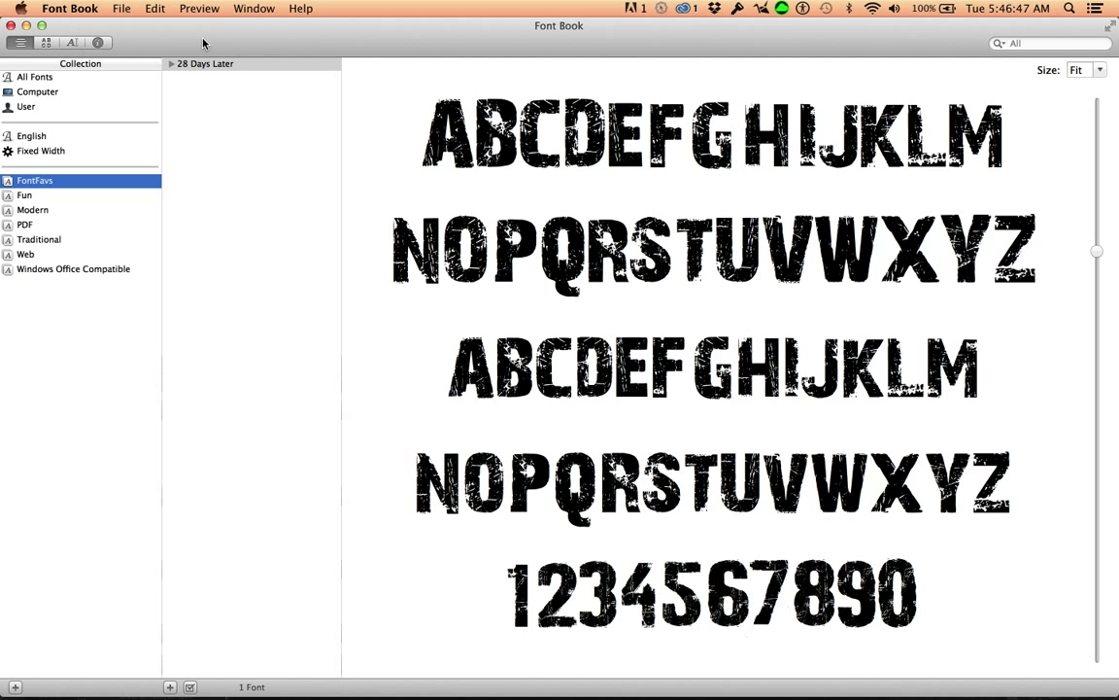
pyautogui.moveTo(368, 54)
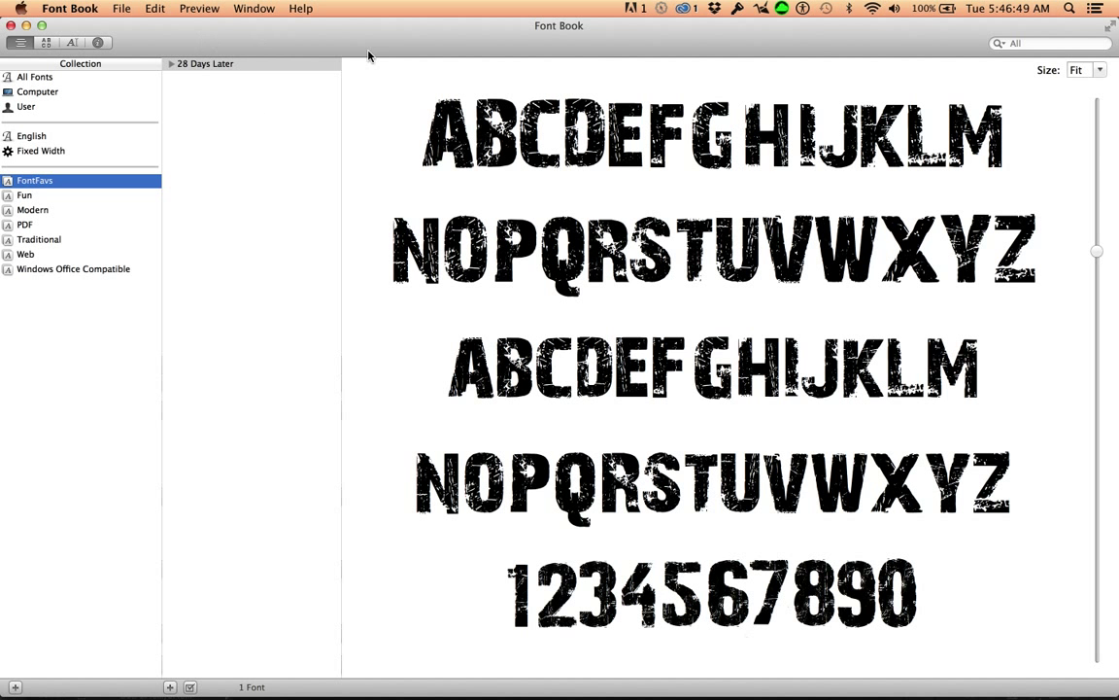
pyautogui.moveTo(309, 47)
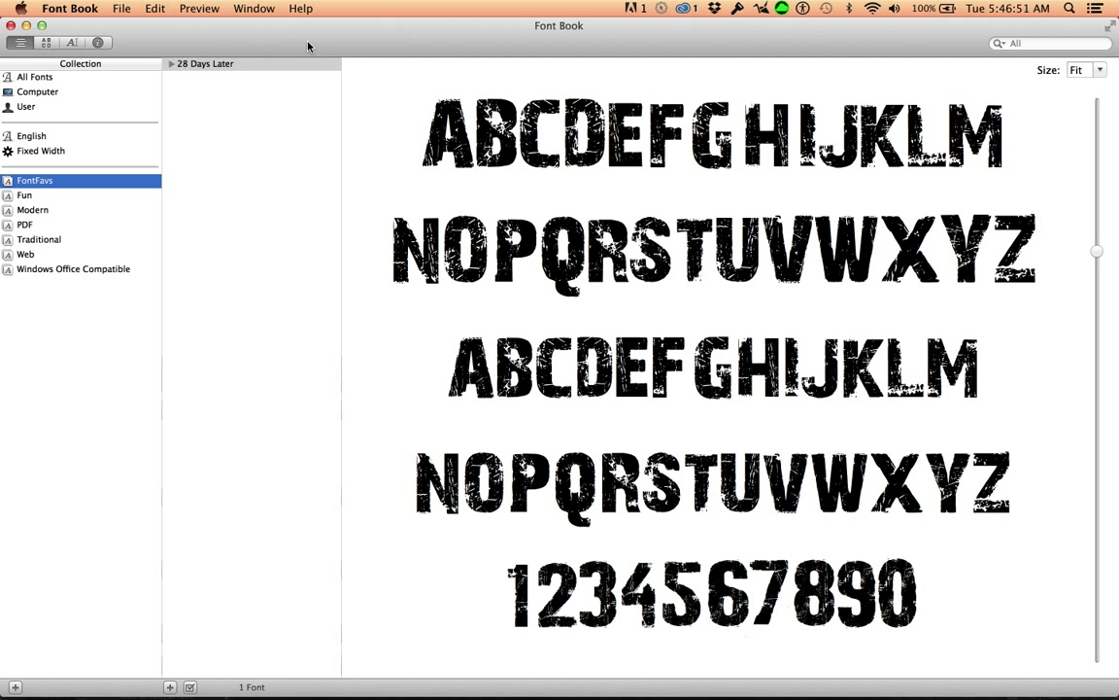
pyautogui.moveTo(206, 288)
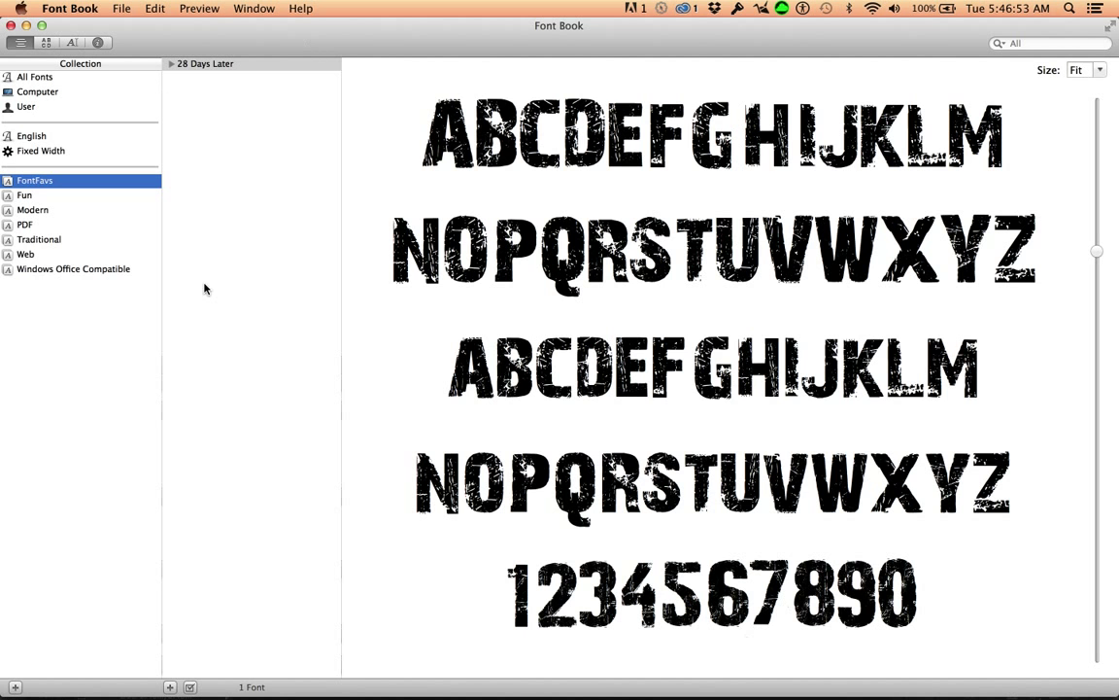
pyautogui.moveTo(317, 255)
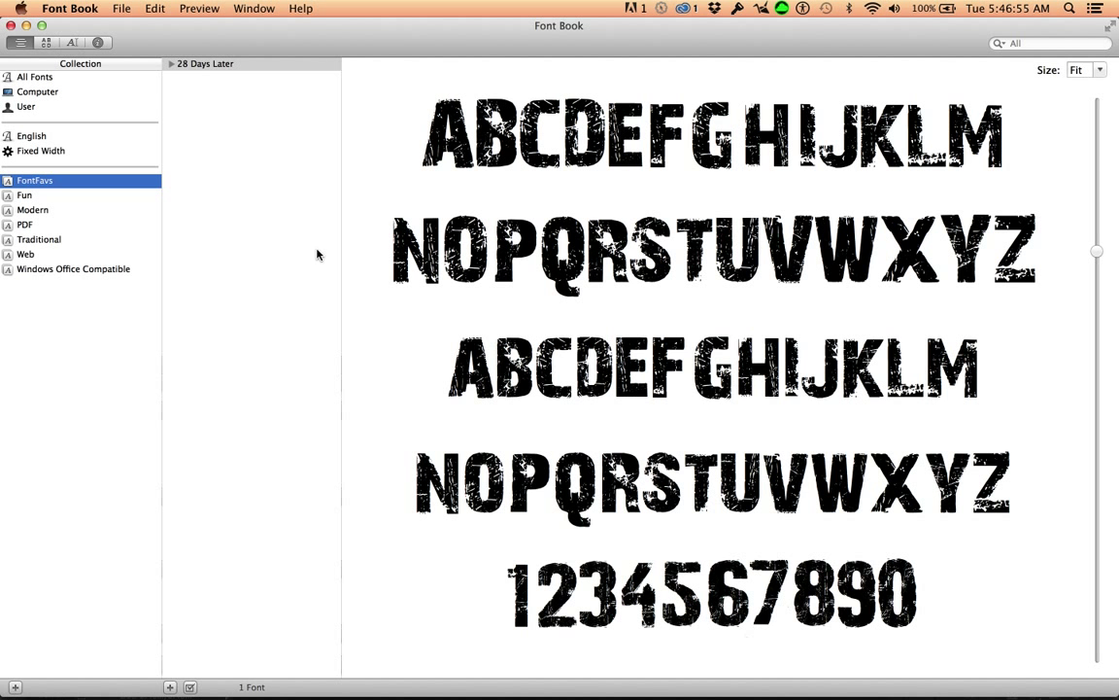